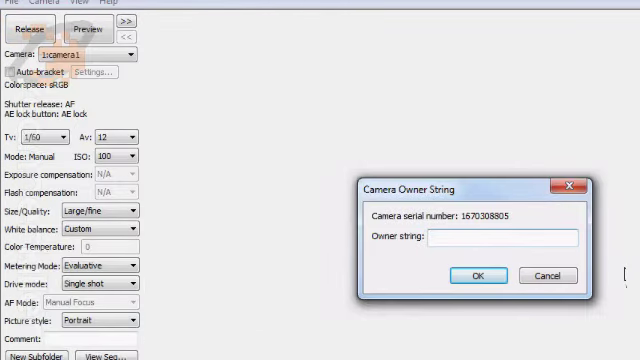
Step: Give the first camera owner string C1, set the saved-image preference to 1, and confirm
type("C1")
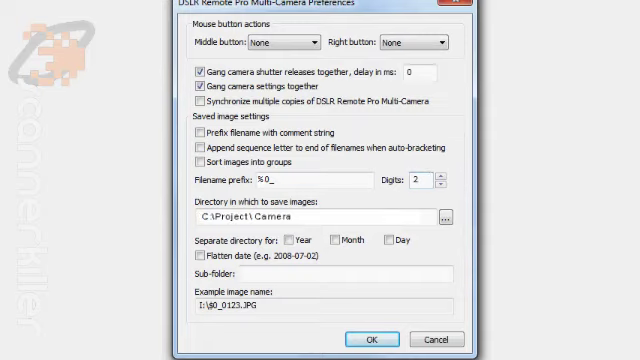
type("1")
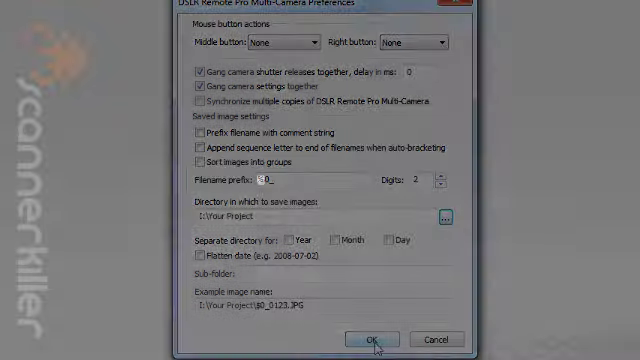
left_click(367, 339)
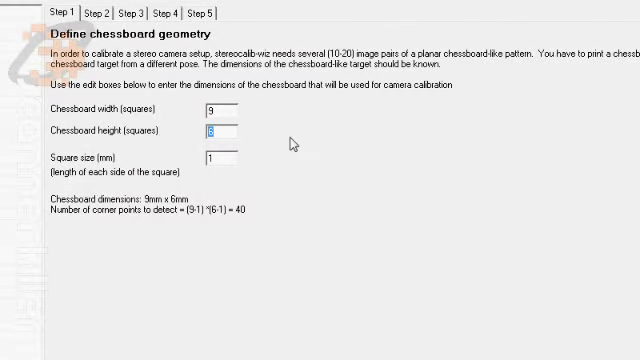
Step: Set chessboard height to 12 and square size to 40 mm, then advance the wizard
type("12")
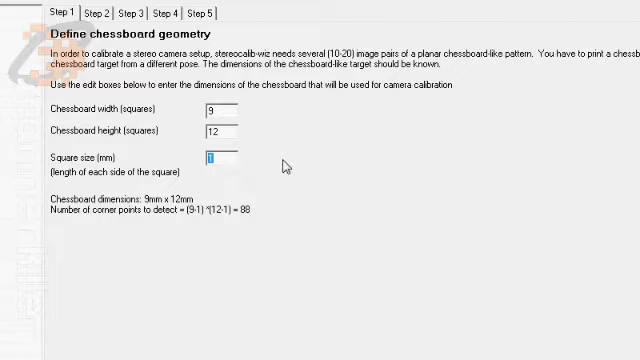
type("40")
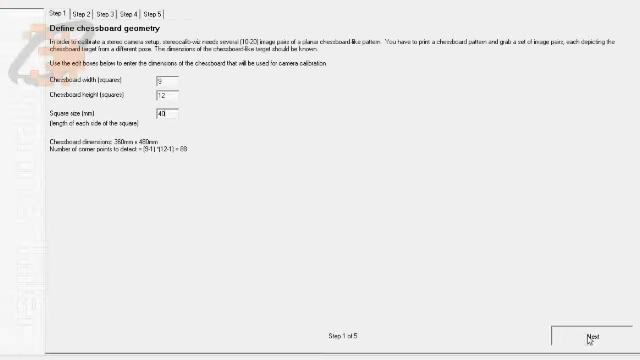
left_click(570, 329)
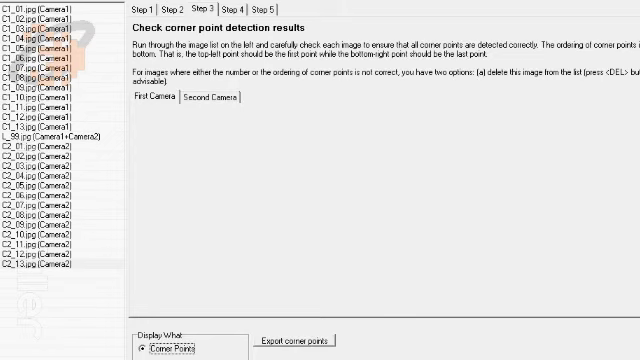
Step: Advance from corner-point review to Step 5 Calibration results
left_click(203, 7)
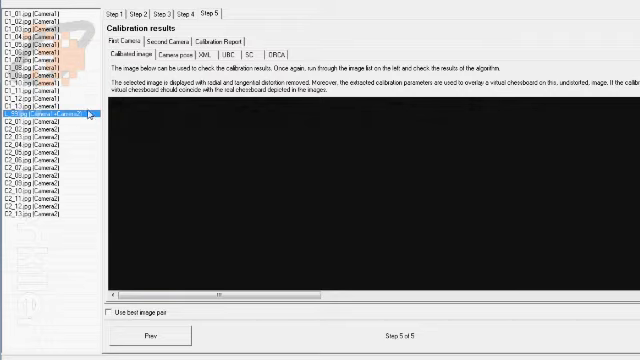
Step: Save First Camera and Second Camera SC parameters as Camera1.tcl and Camera2.tcl
left_click(212, 34)
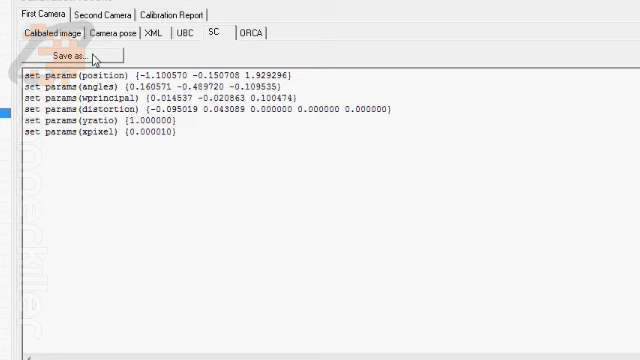
left_click(59, 55)
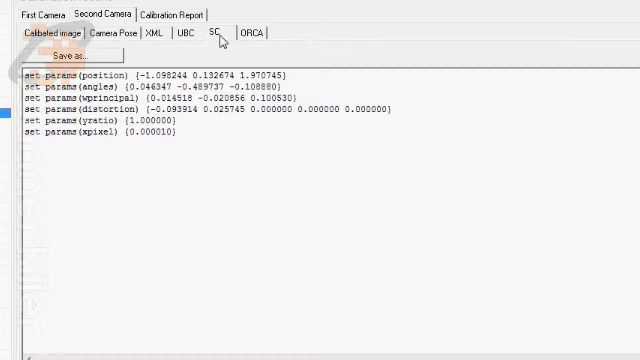
left_click(60, 57)
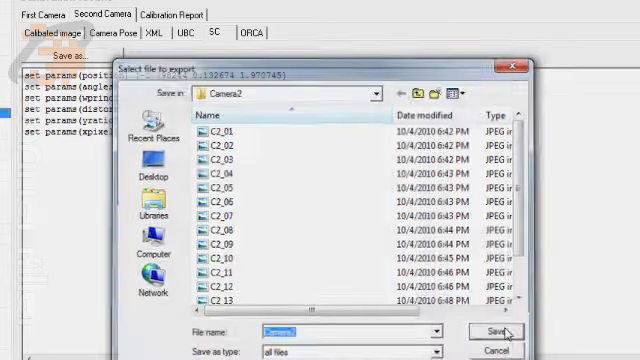
left_click(492, 331)
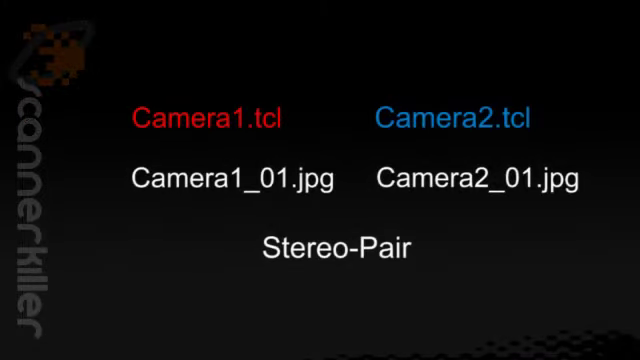